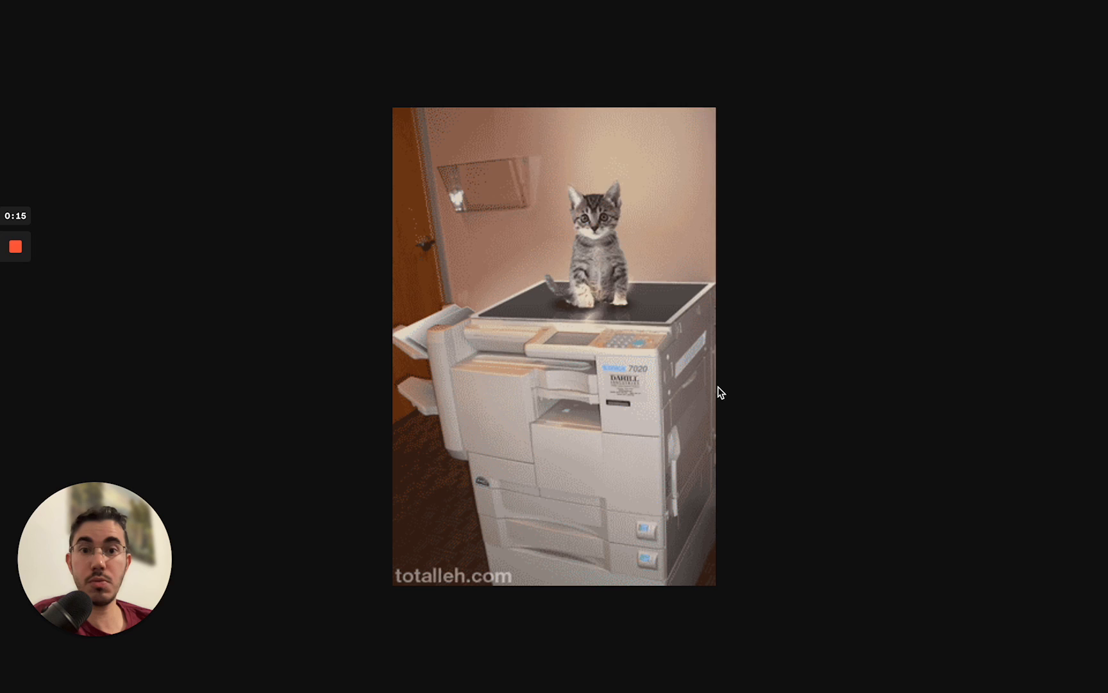
{"action": "mouse_move", "coordinate": [531, 63]}
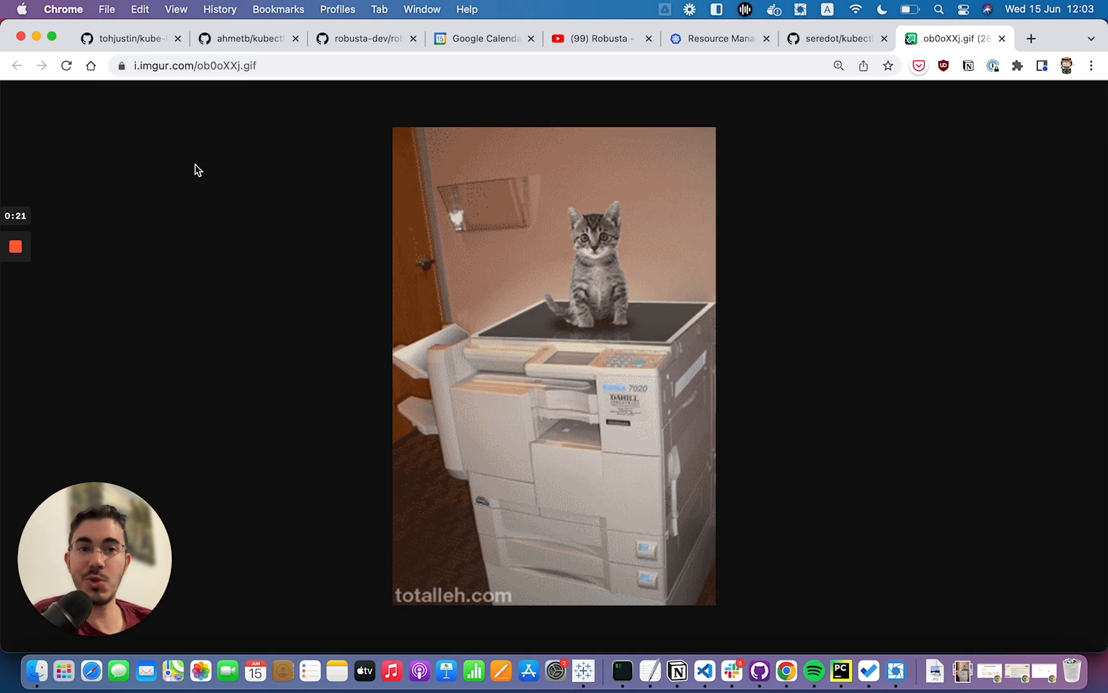
Save the example Pod YAML to test.yaml, clear, and print the 3-replica nginx Deployment example.
{"action": "left_click", "coordinate": [834, 39]}
{"action": "type", "text": "clea"}
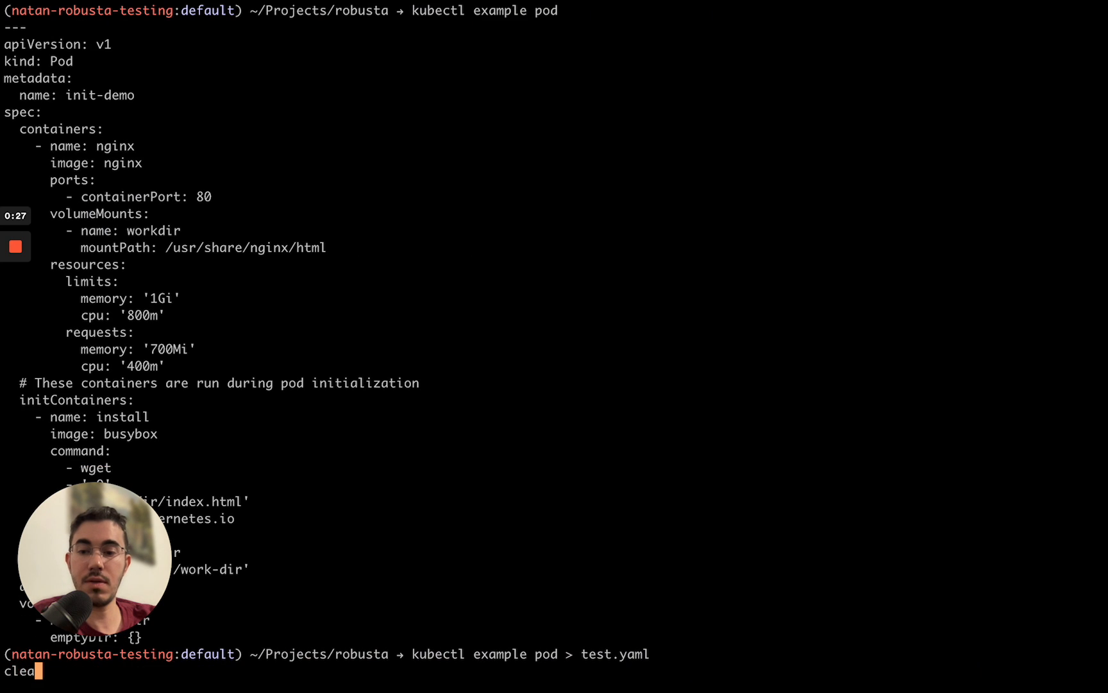
{"action": "key", "text": "Enter"}
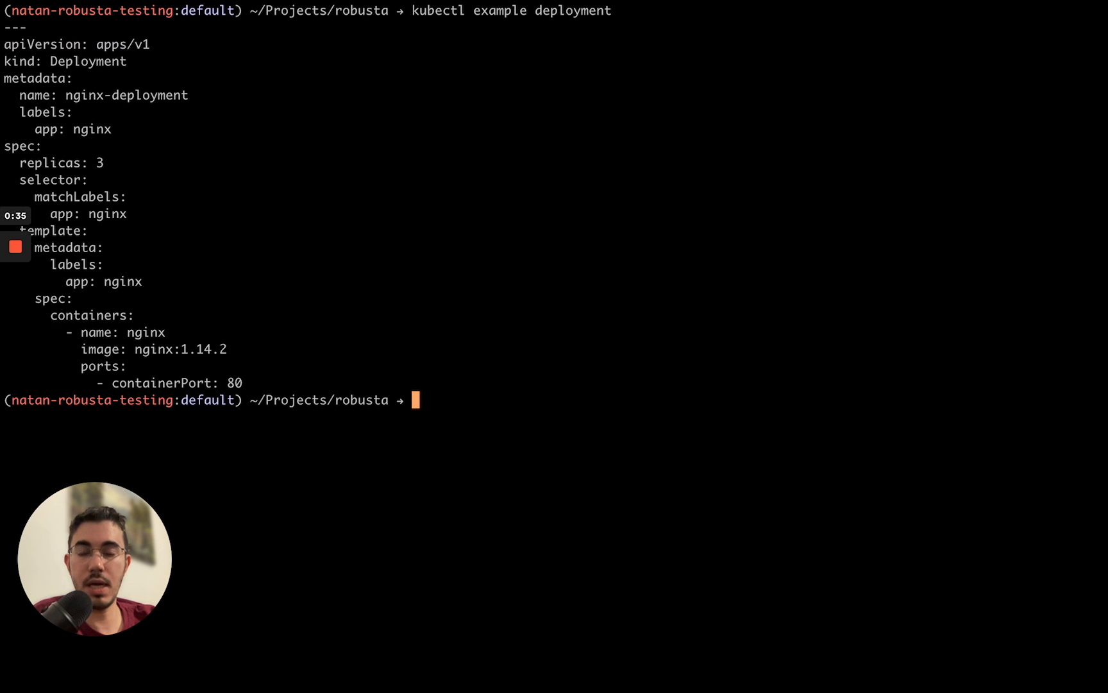
Print the nginx-service example and save it to test.yaml, then start typing 'kubectl krew install example'.
{"action": "type", "text": "kubectl example service"}
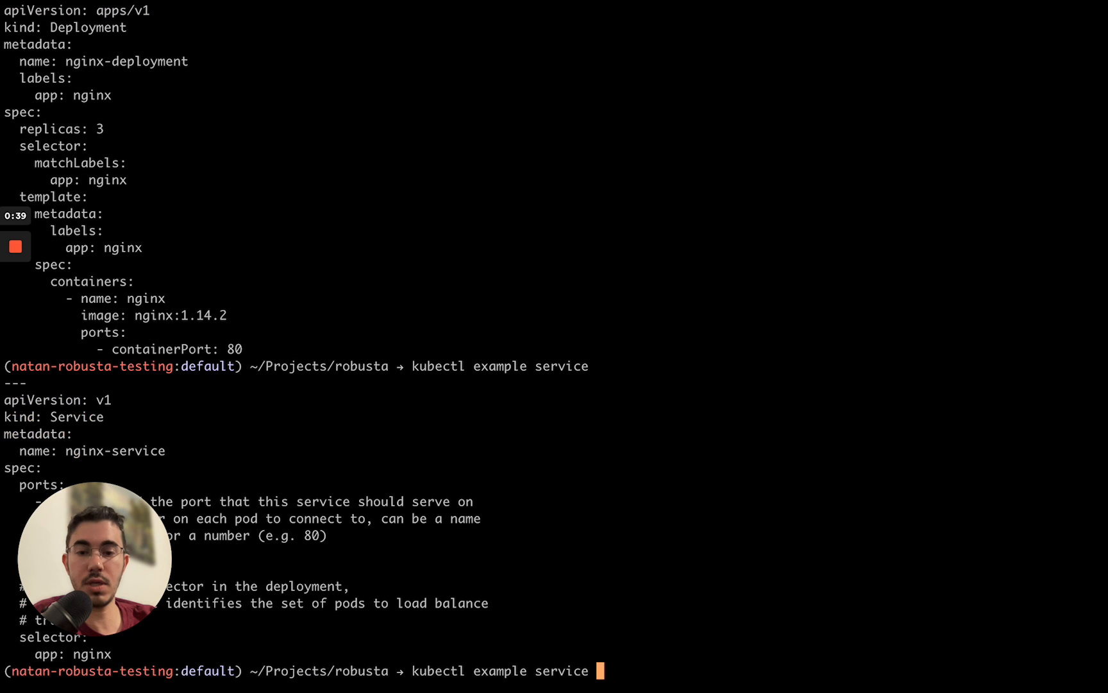
{"action": "type", "text": "> test.yaml"}
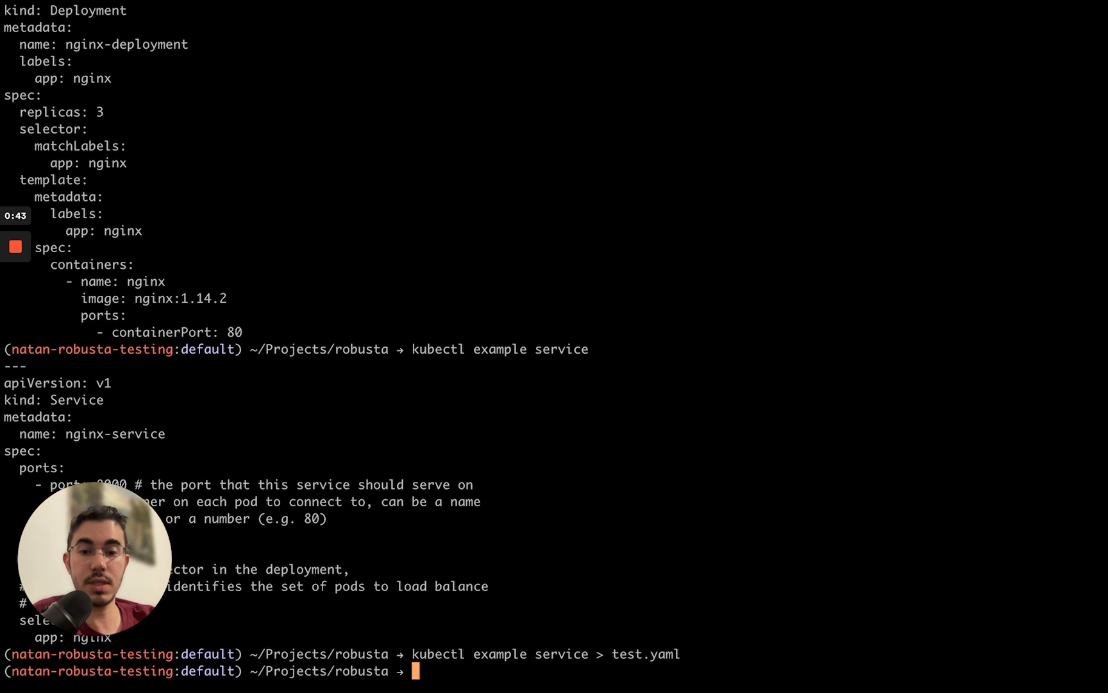
{"action": "type", "text": "clear"}
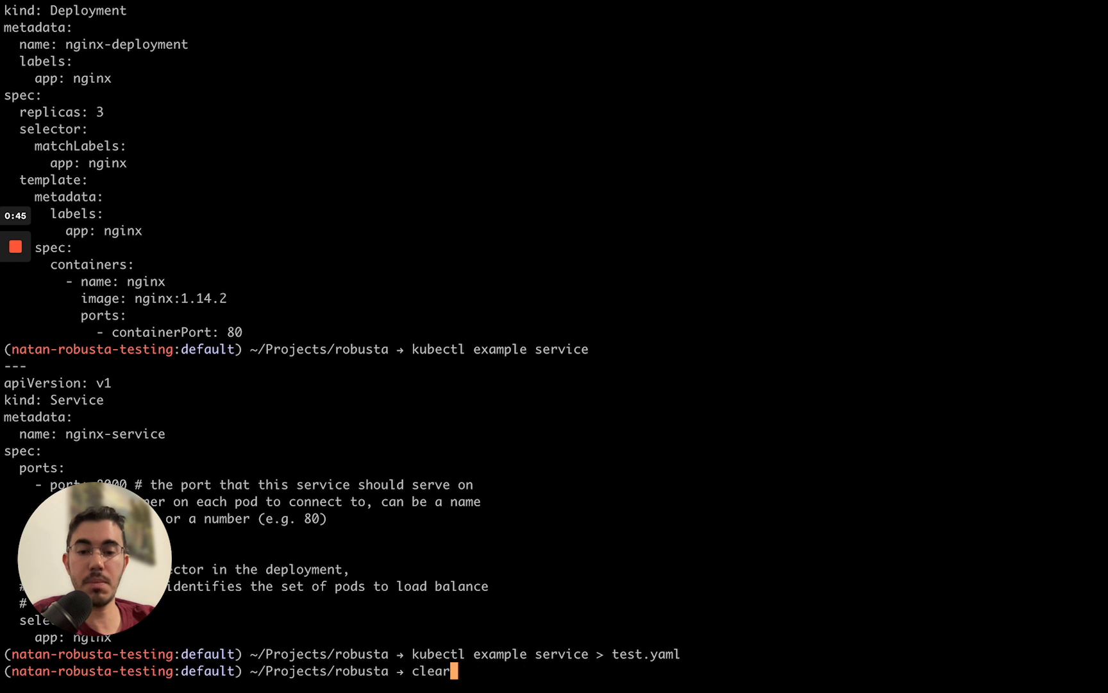
{"action": "type", "text": "kubectl krew install example"}
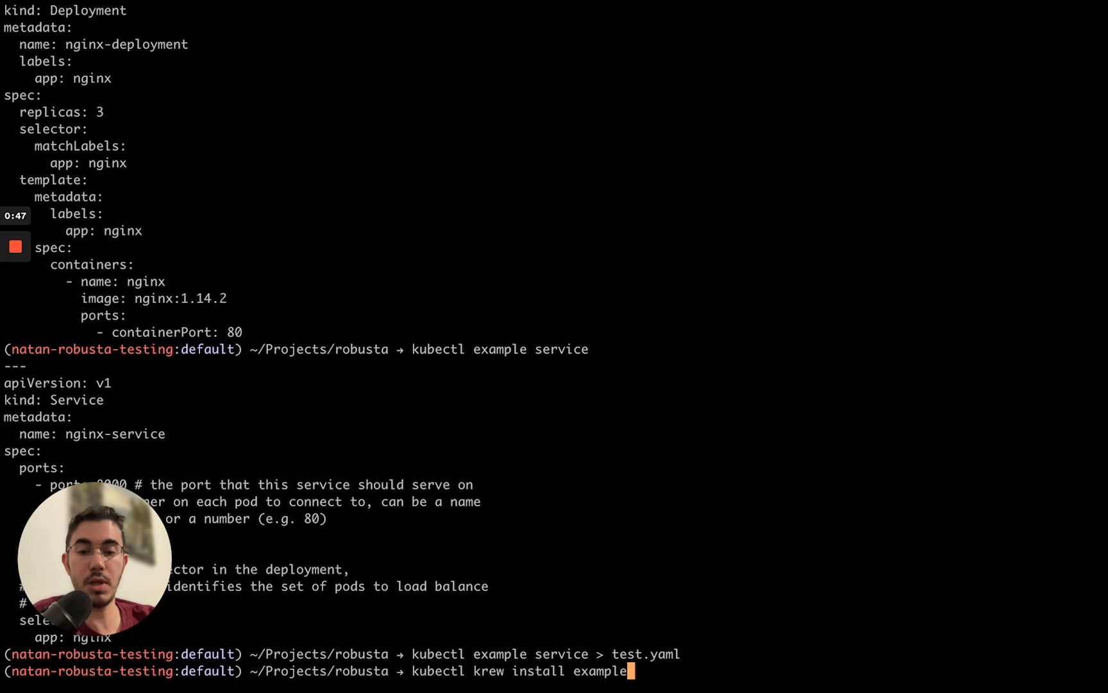
{"action": "double_click", "coordinate": [441, 671]}
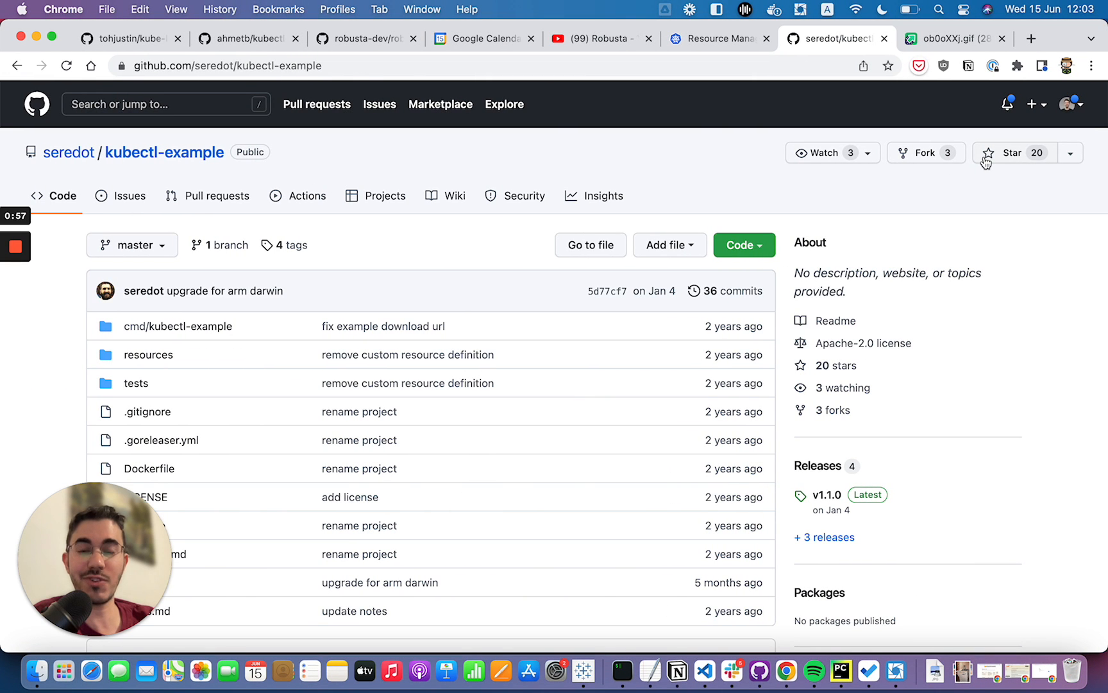
{"action": "mouse_move", "coordinate": [791, 120]}
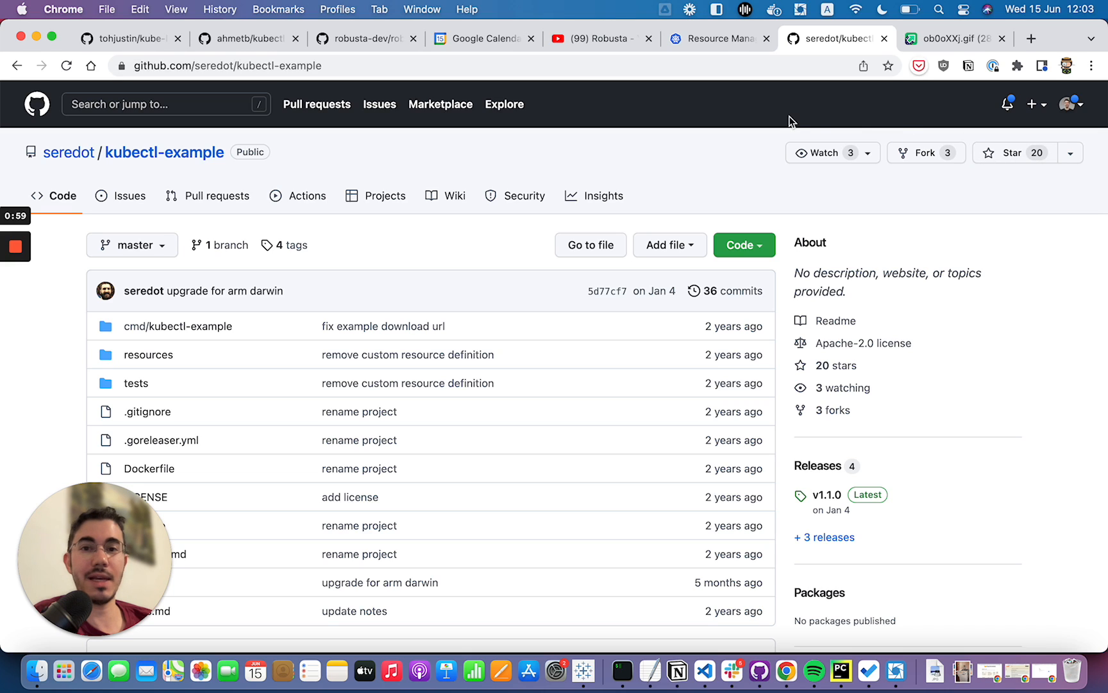
Star seredot/kubectl-example (now 21 stars) and view the robusta-dev/robusta repository page.
{"action": "left_click", "coordinate": [1010, 153]}
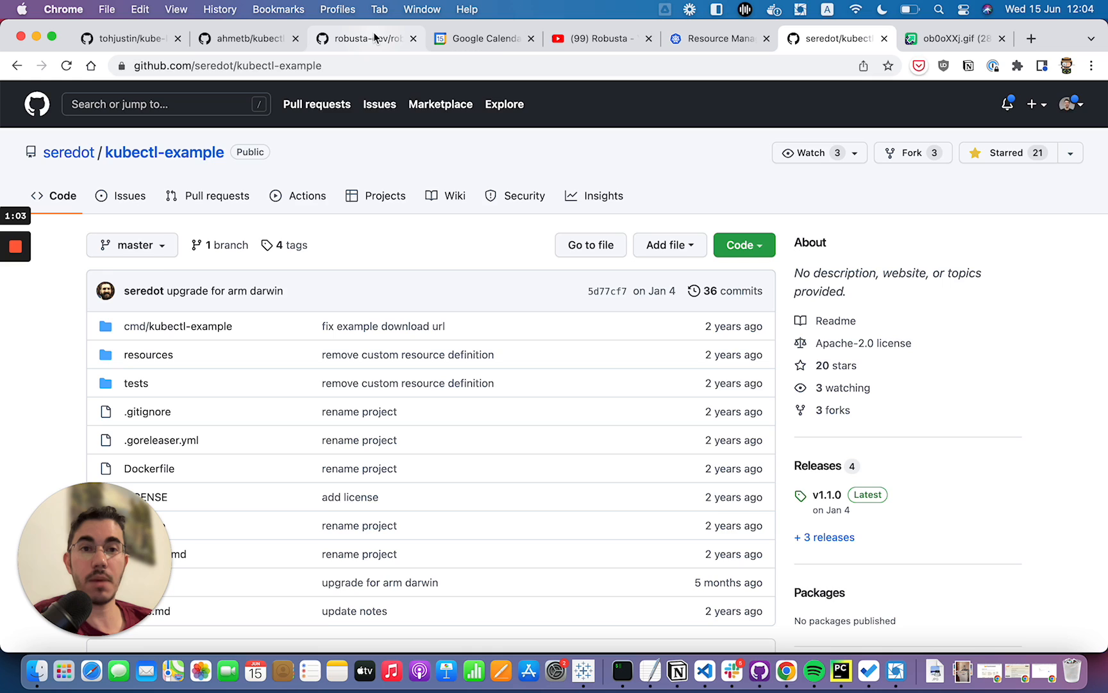
{"action": "left_click", "coordinate": [367, 38]}
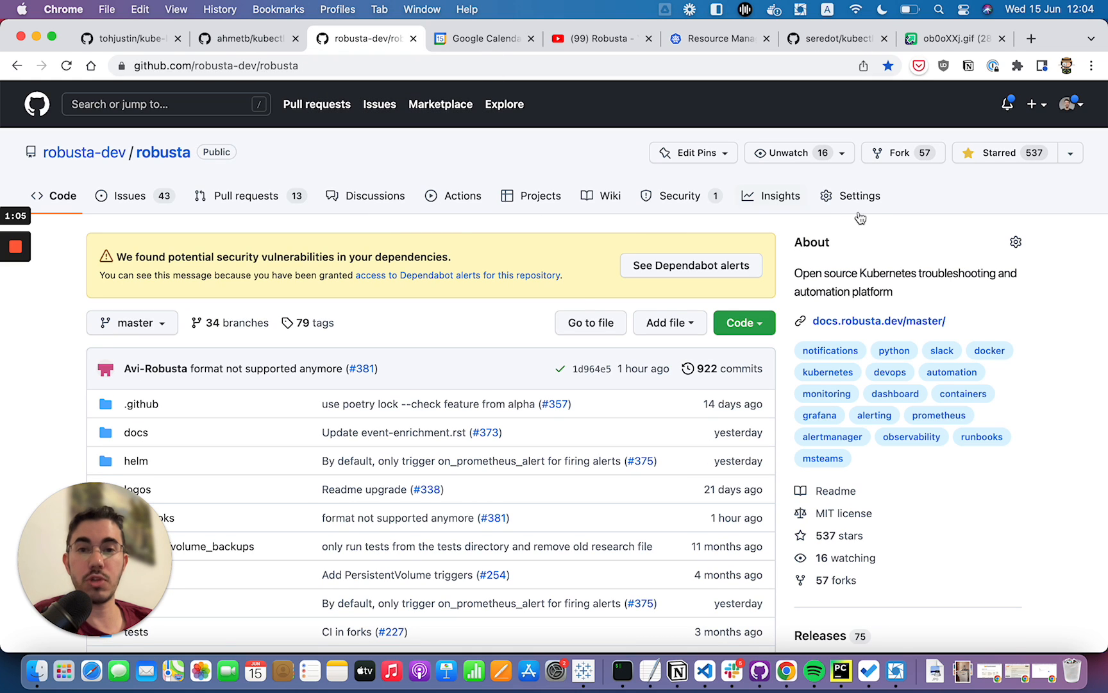